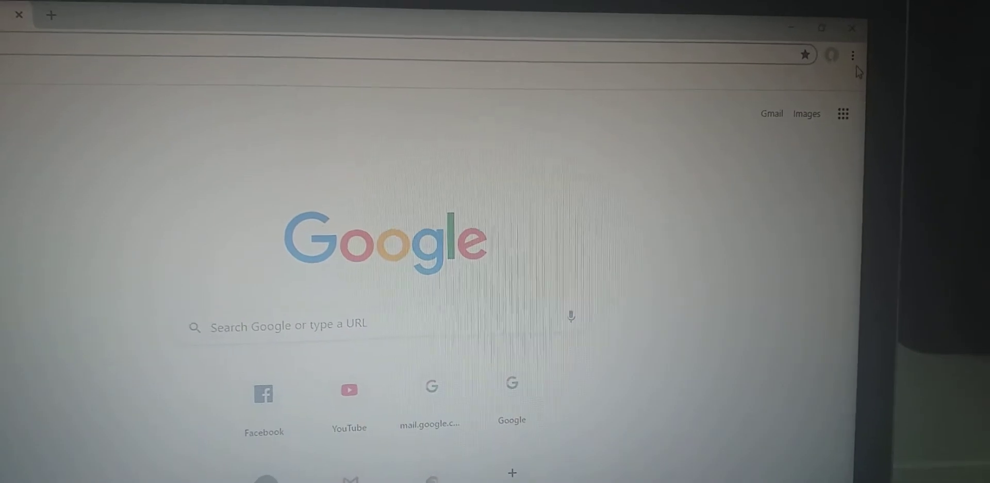
{"action": "mouse_move", "coordinate": [852, 55]}
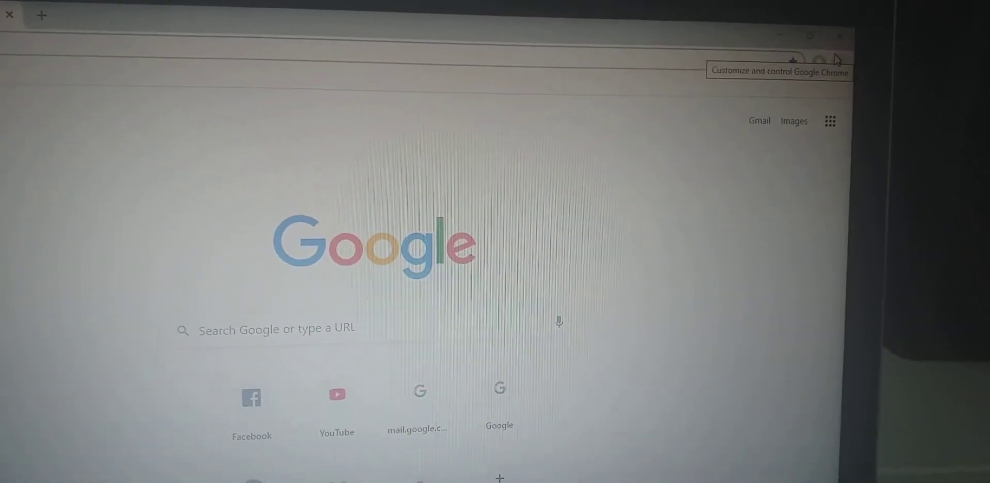
- Open Chrome's browsing history page from the three-dot menu
{"action": "left_click", "coordinate": [836, 60]}
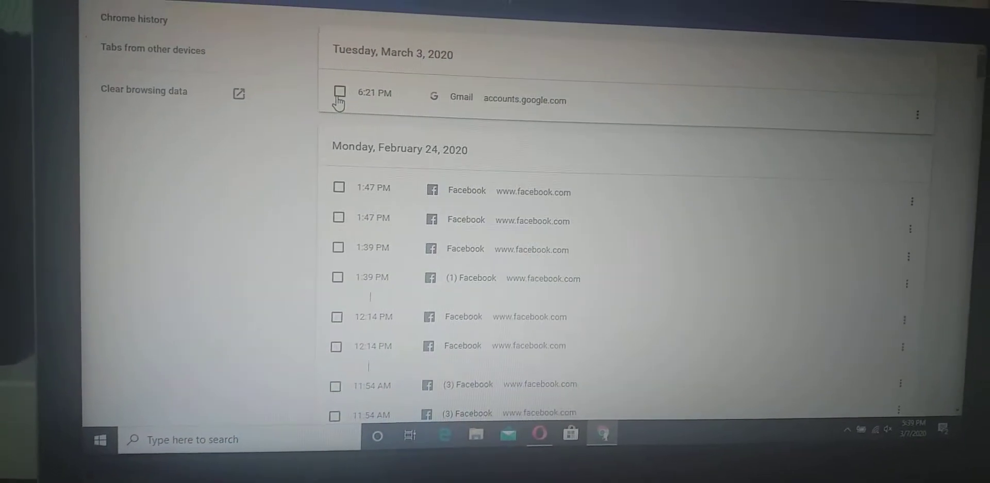
- Delete the March 3, 2020 Gmail visit from history and confirm the removal
{"action": "left_click", "coordinate": [340, 93]}
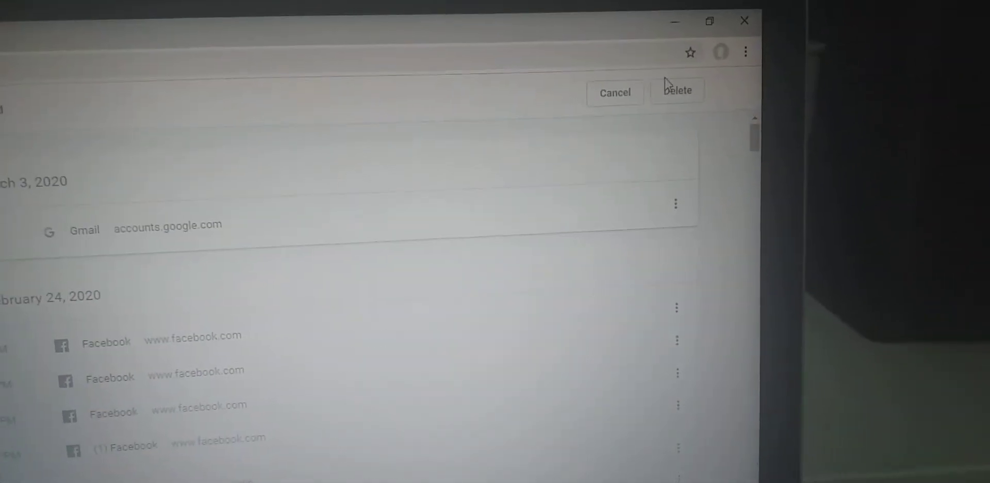
{"action": "left_click", "coordinate": [677, 91]}
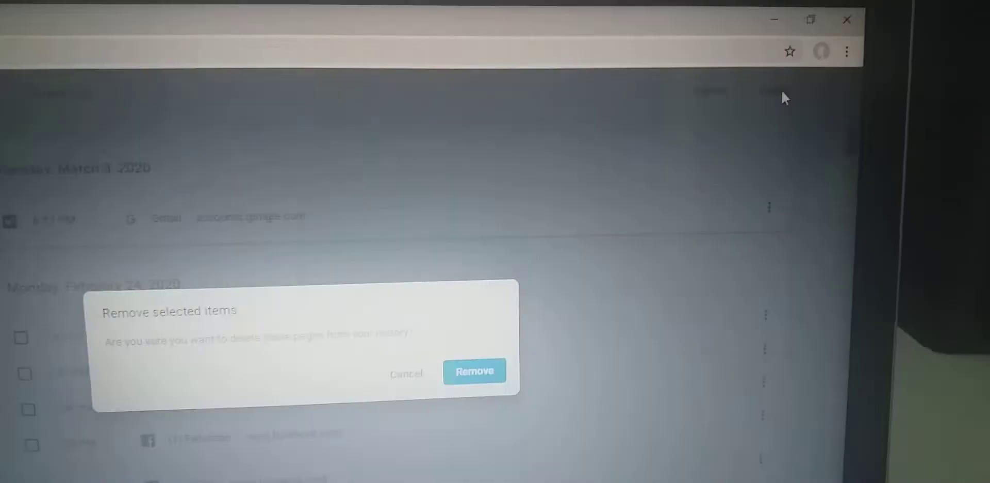
{"action": "left_click", "coordinate": [474, 371]}
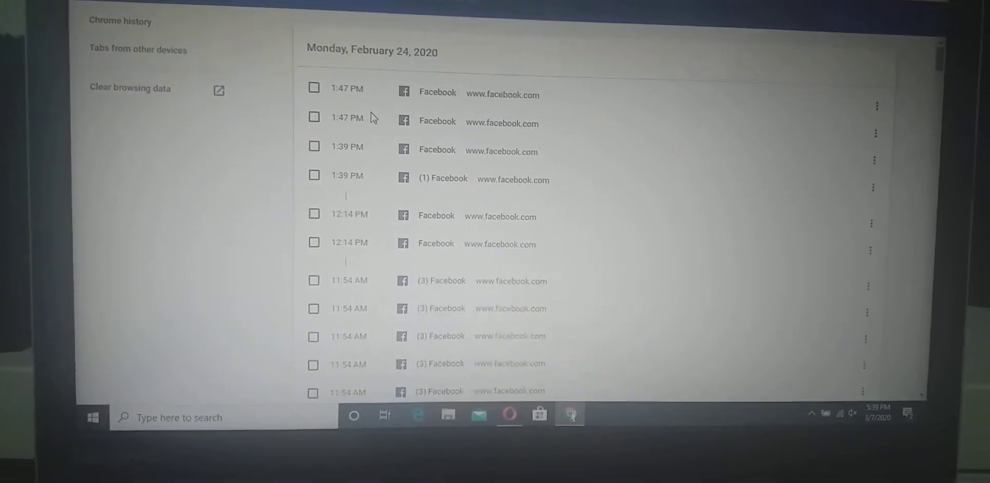
- Remove the first 1:47 PM Facebook visit from February 24 via its Actions menu
{"action": "left_click", "coordinate": [314, 87]}
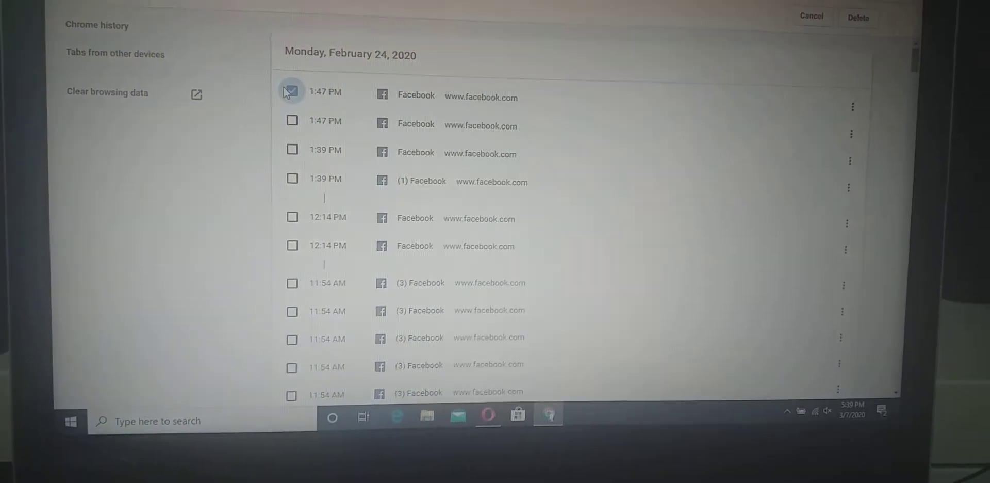
{"action": "left_click", "coordinate": [291, 92]}
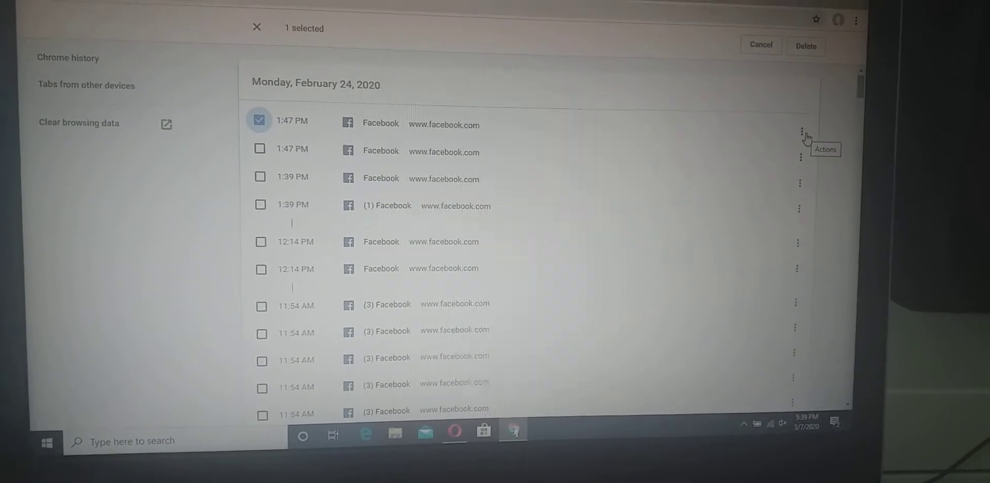
{"action": "left_click", "coordinate": [799, 123]}
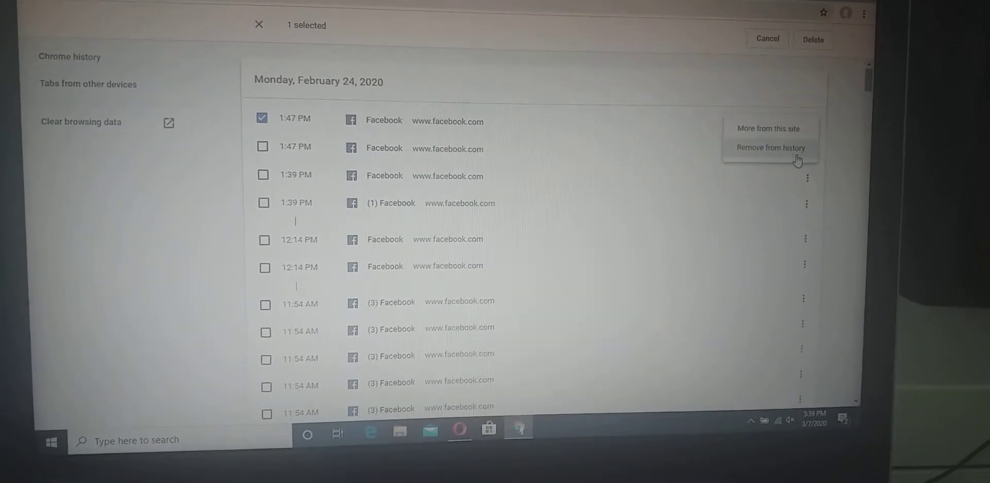
{"action": "left_click", "coordinate": [769, 148]}
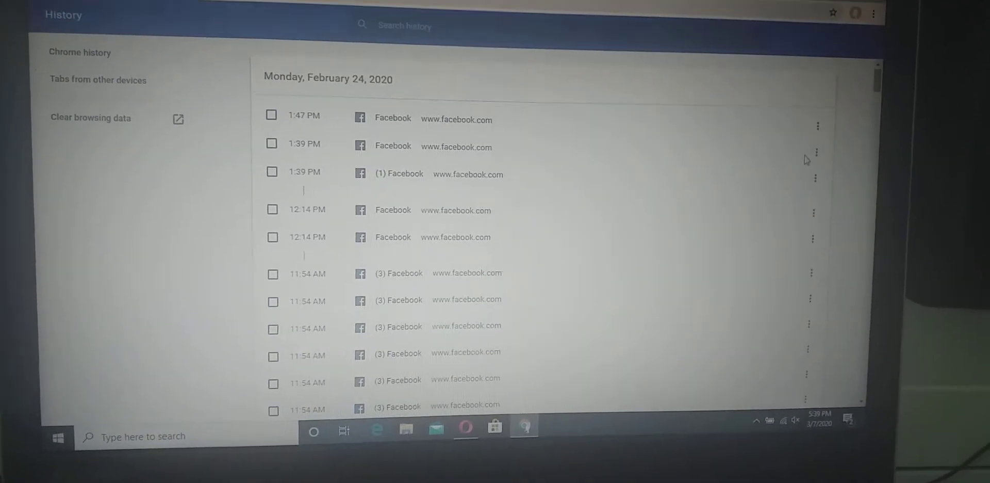
{"action": "scroll", "scroll_direction": "down", "scroll_amount": 3}
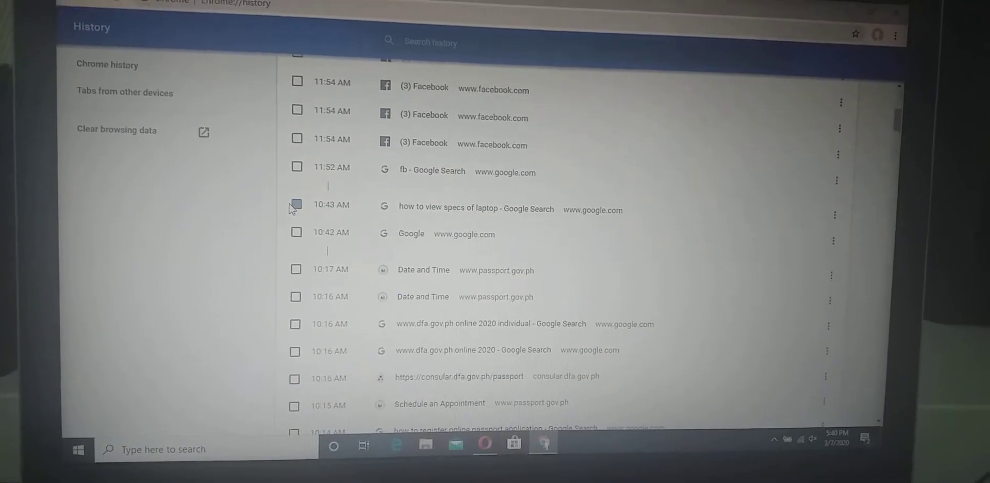
- Mark the 10:43 AM 'how to view specs of laptop' search entry for deletion
{"action": "left_click", "coordinate": [296, 204]}
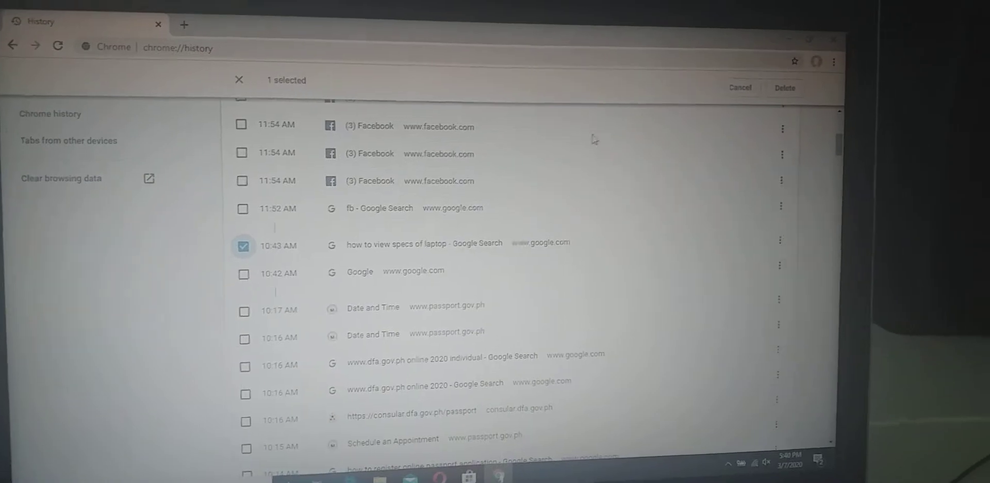